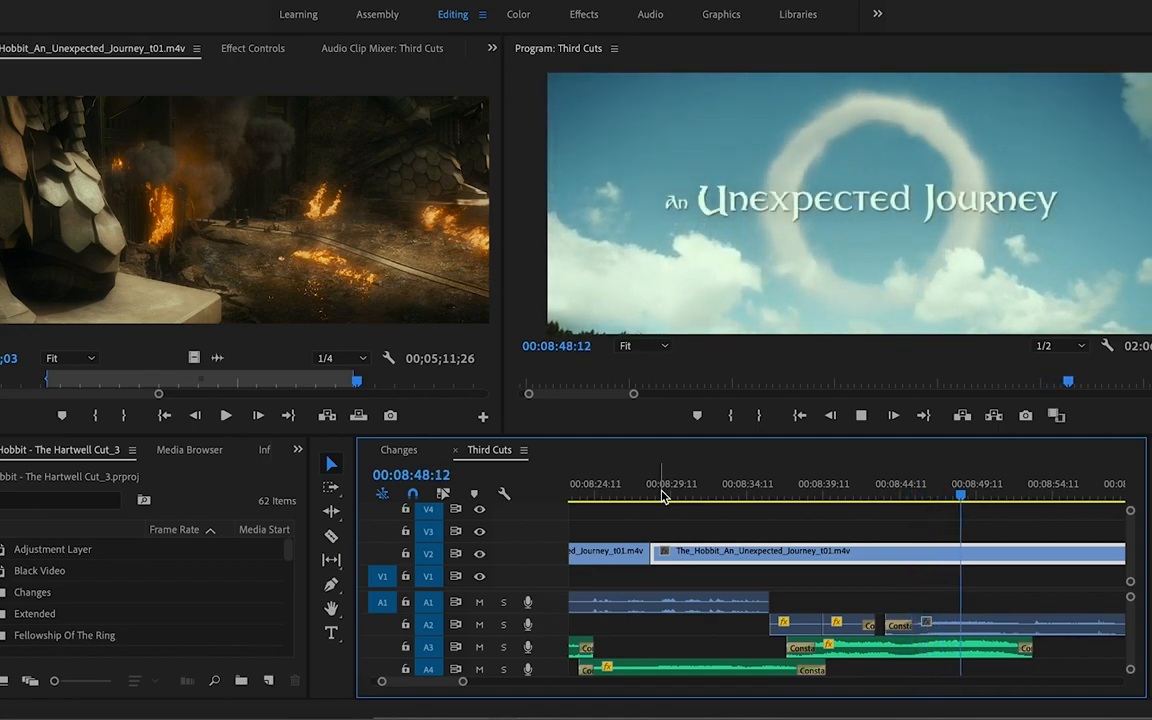
Keep the Third Cuts sequence playing over the 'An Unexpected Journey' title card.
{"action": "left_click", "coordinate": [892, 414]}
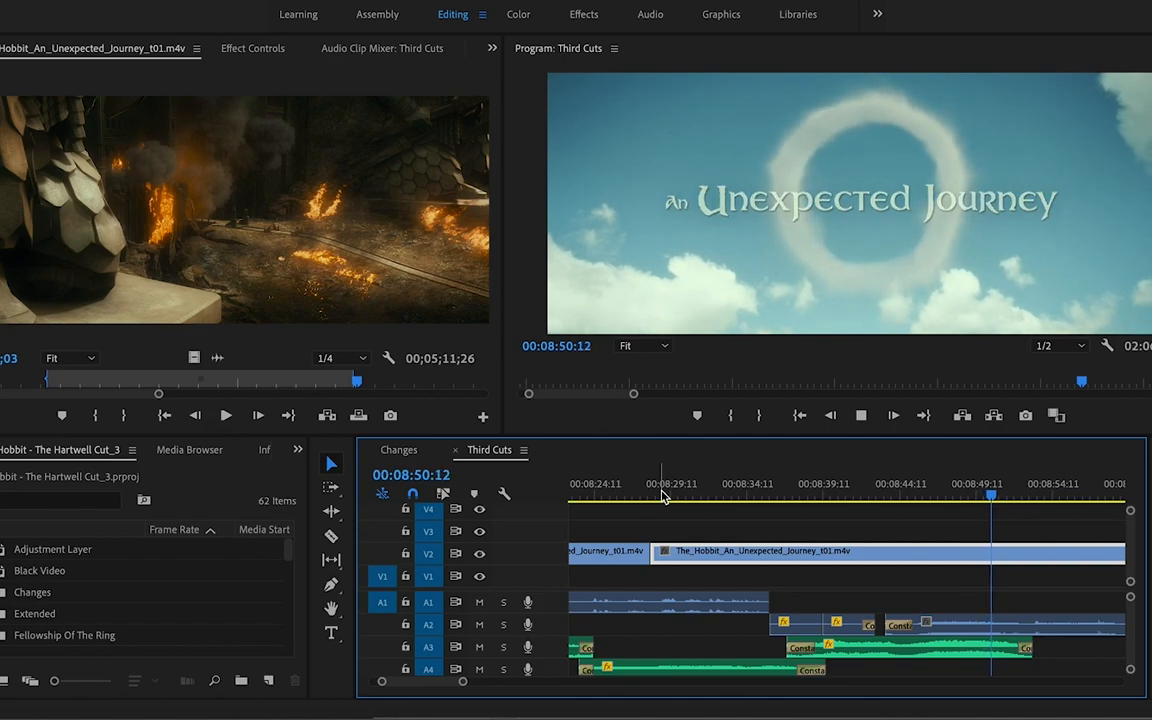